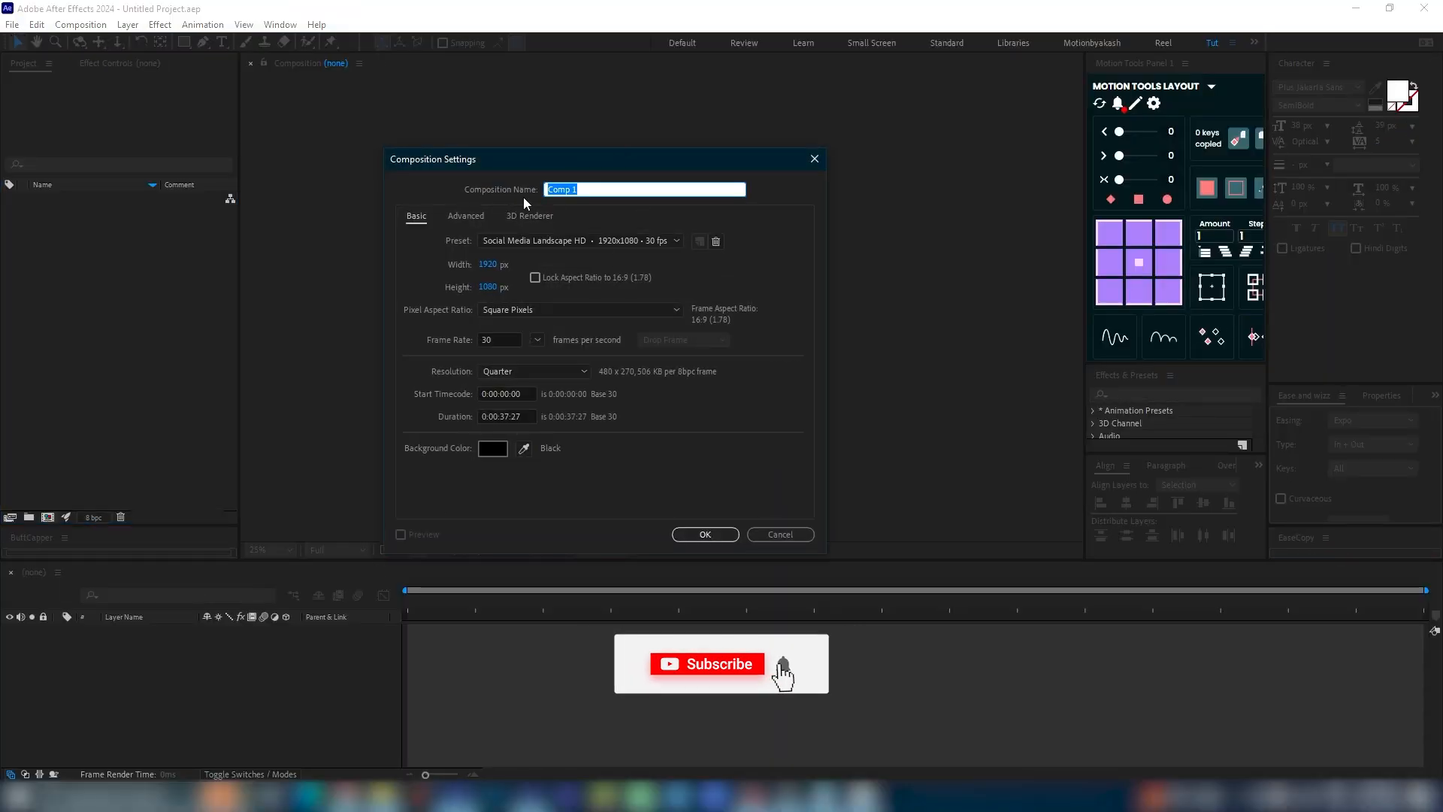
Name the new composition 'Final' and confirm its 5-second settings.
{"action": "type", "text": "Final"}
{"action": "left_click", "coordinate": [507, 415]}
{"action": "type", "text": "5"}
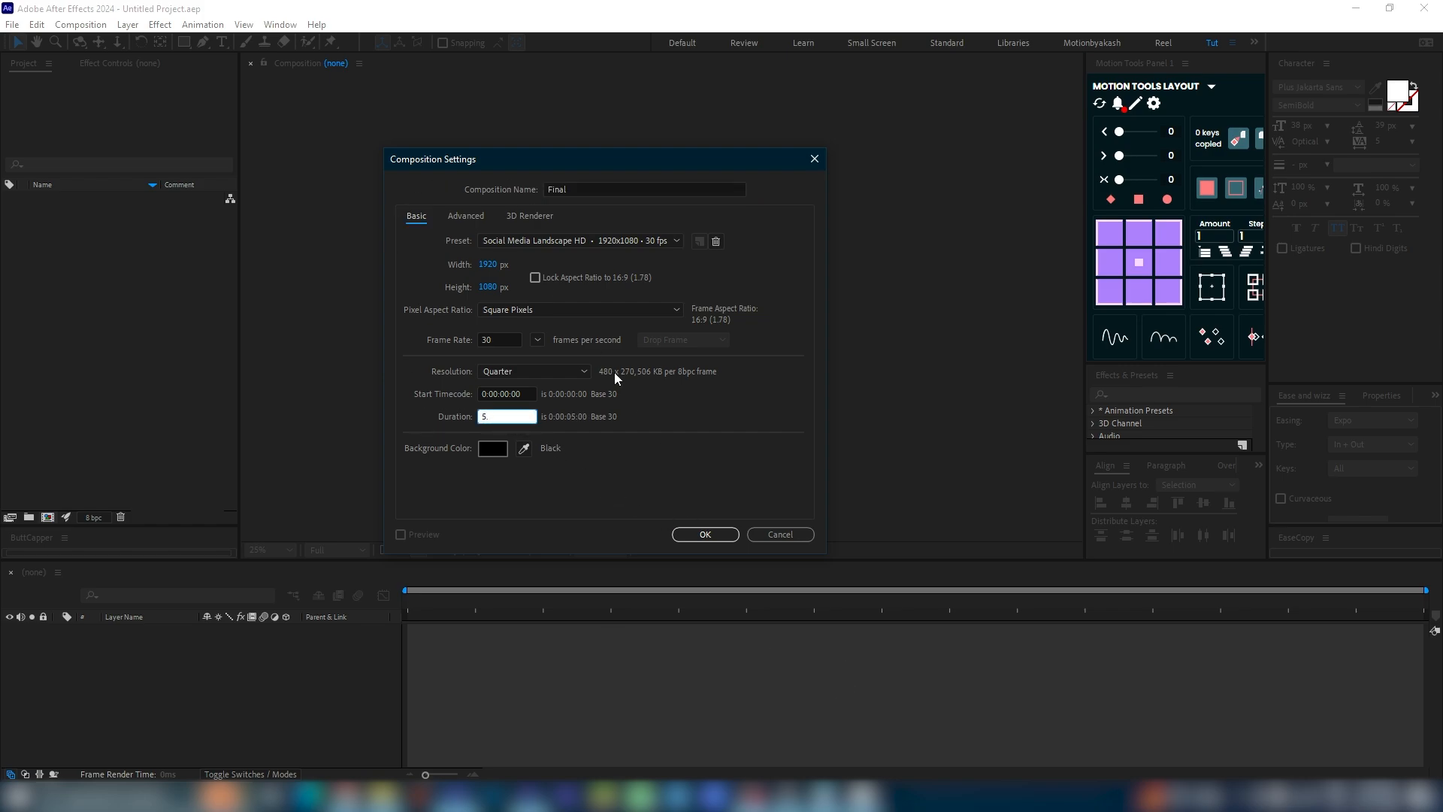
{"action": "left_click", "coordinate": [704, 533]}
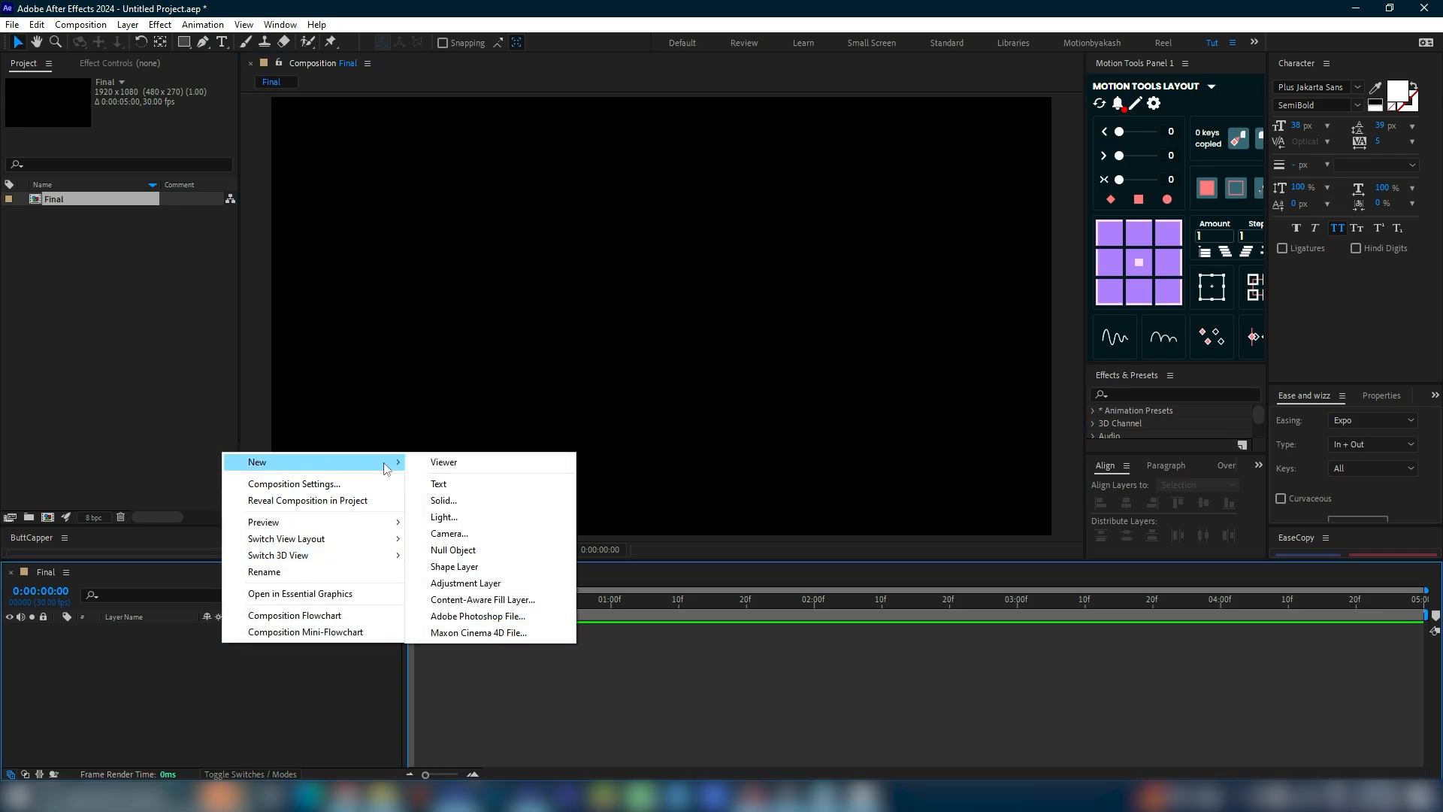
Create a new white solid layer named 'Star' in the Final composition.
{"action": "left_click", "coordinate": [443, 500]}
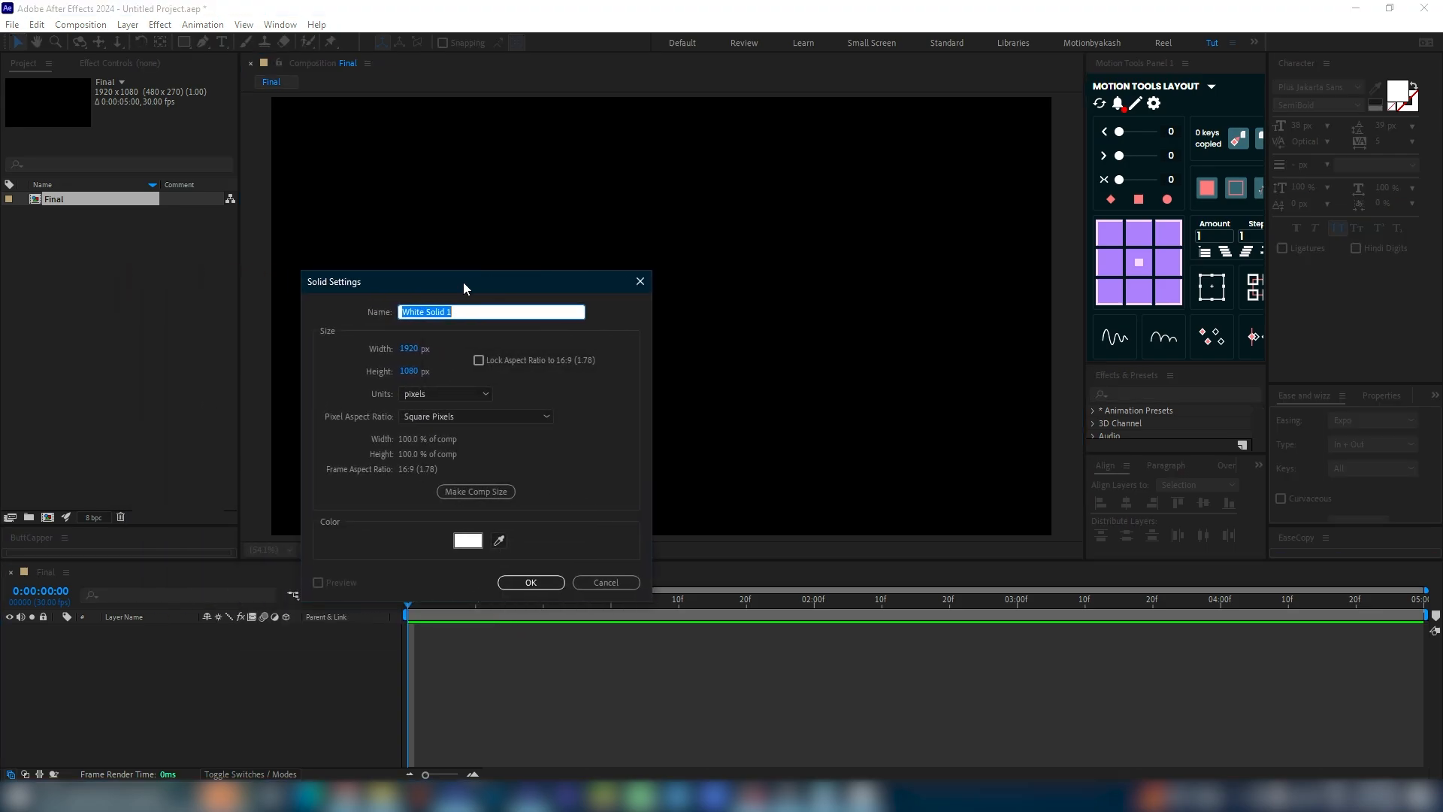
{"action": "type", "text": "S"}
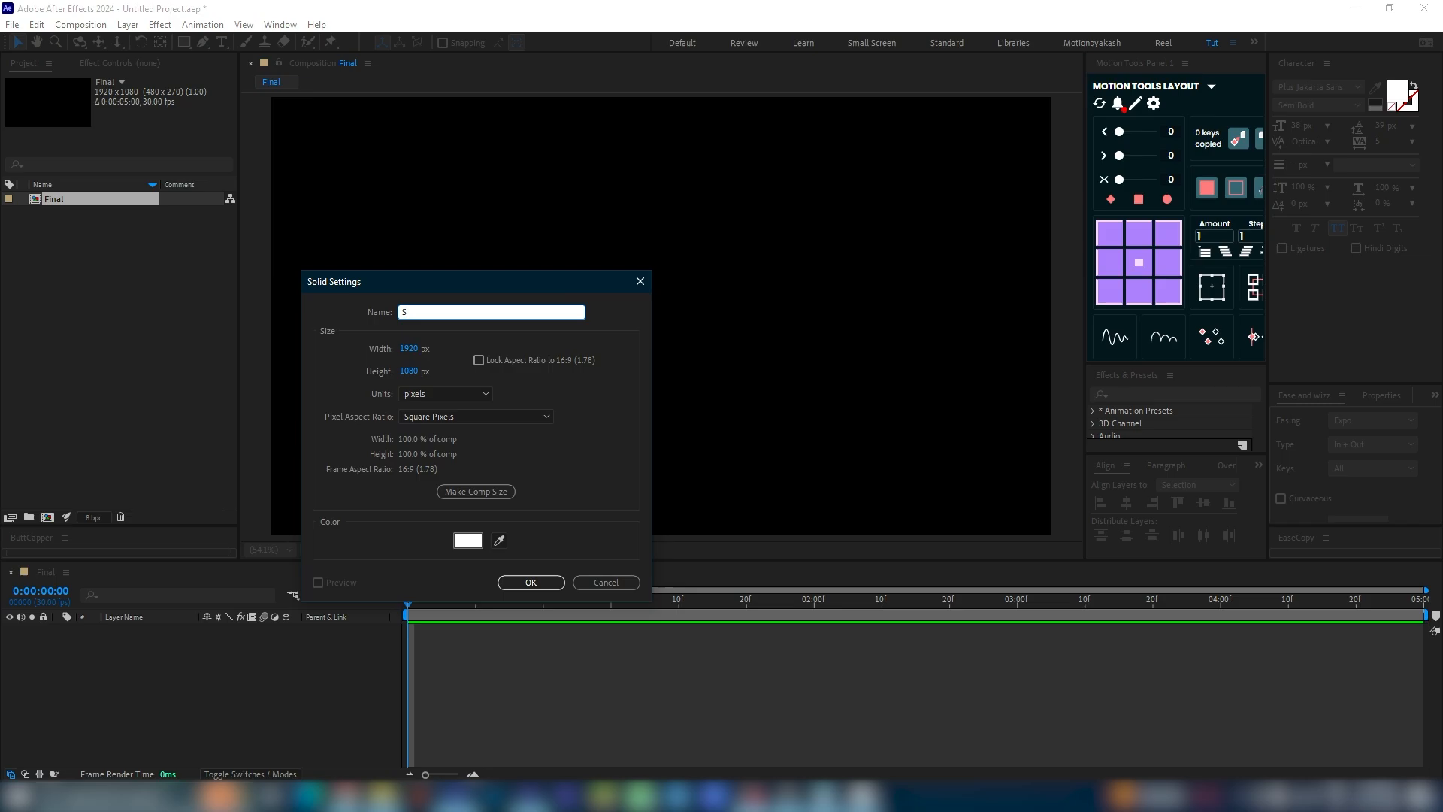
{"action": "type", "text": "tar"}
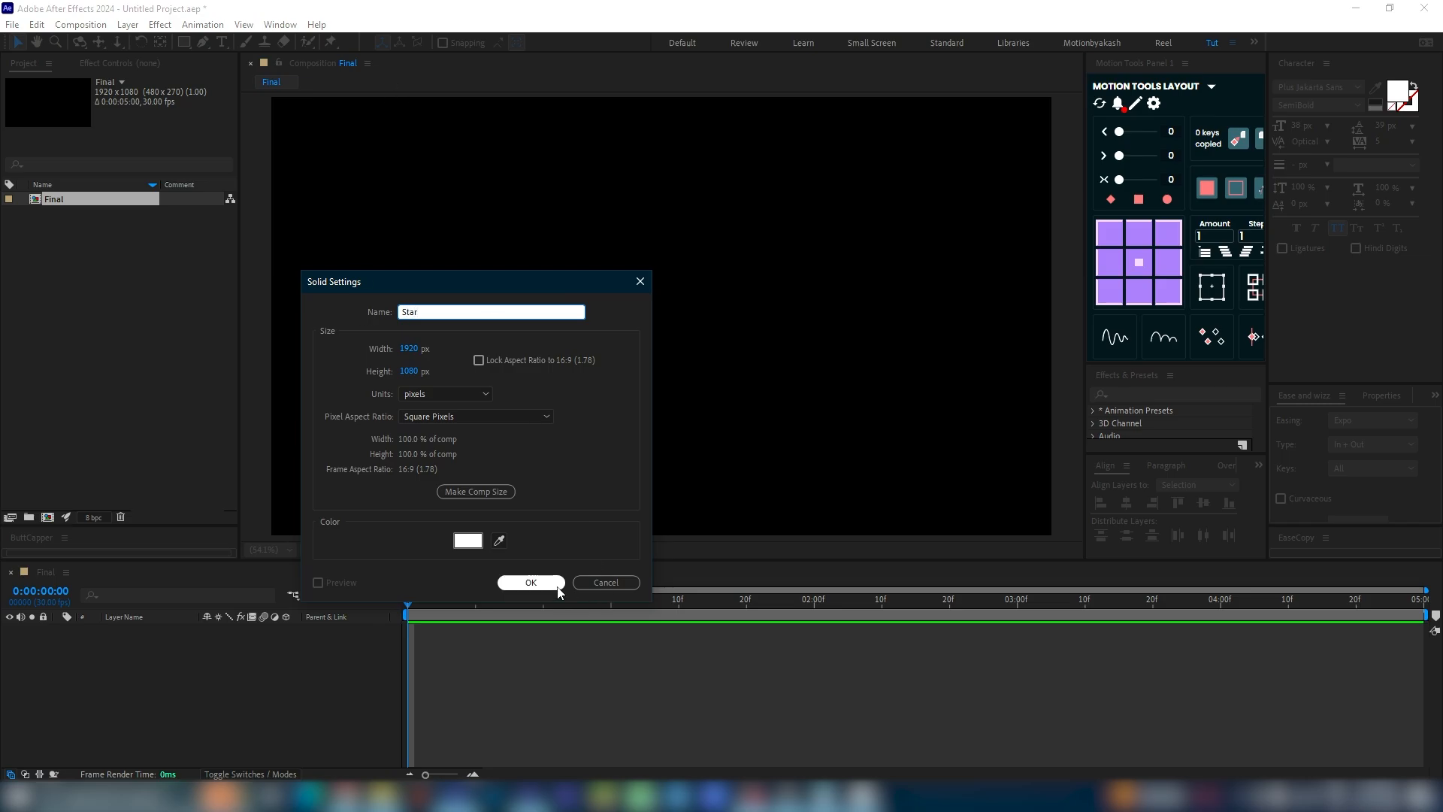
{"action": "left_click", "coordinate": [530, 582]}
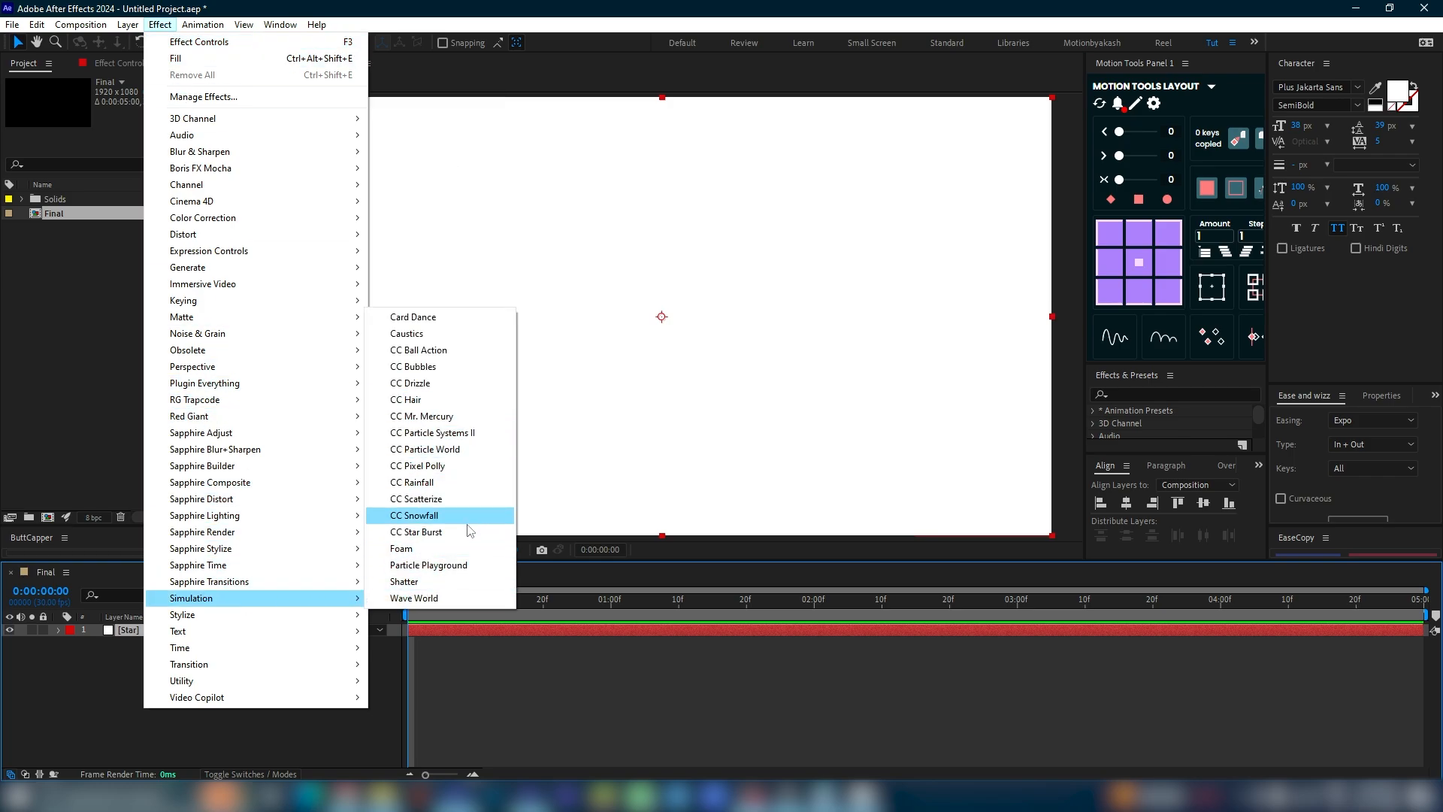
Apply CC Star Burst to the Star solid to form a starfield.
{"action": "left_click", "coordinate": [418, 531]}
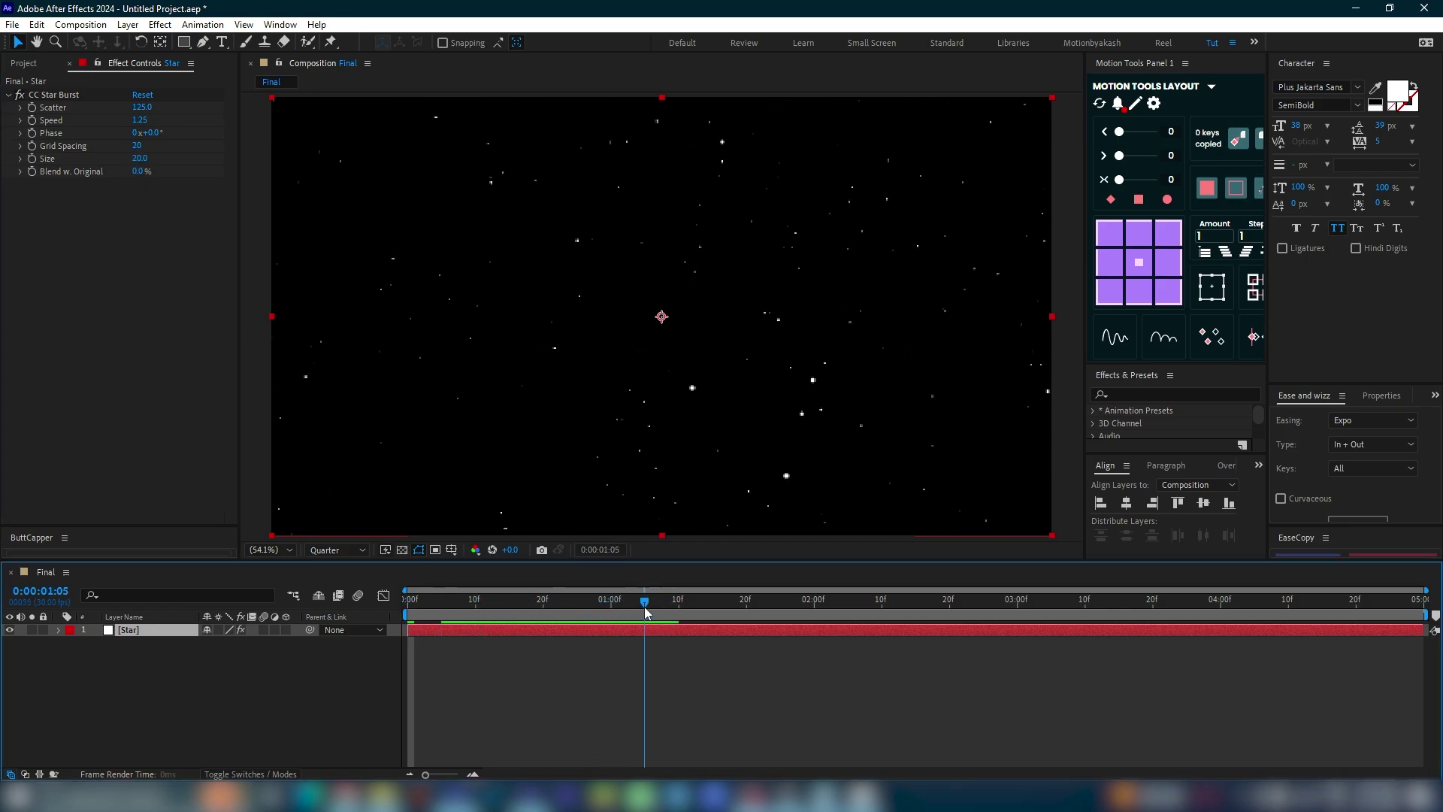
Apply CC Light Burst 2.5 to the Star layer for radiating streaks.
{"action": "left_click", "coordinate": [160, 24]}
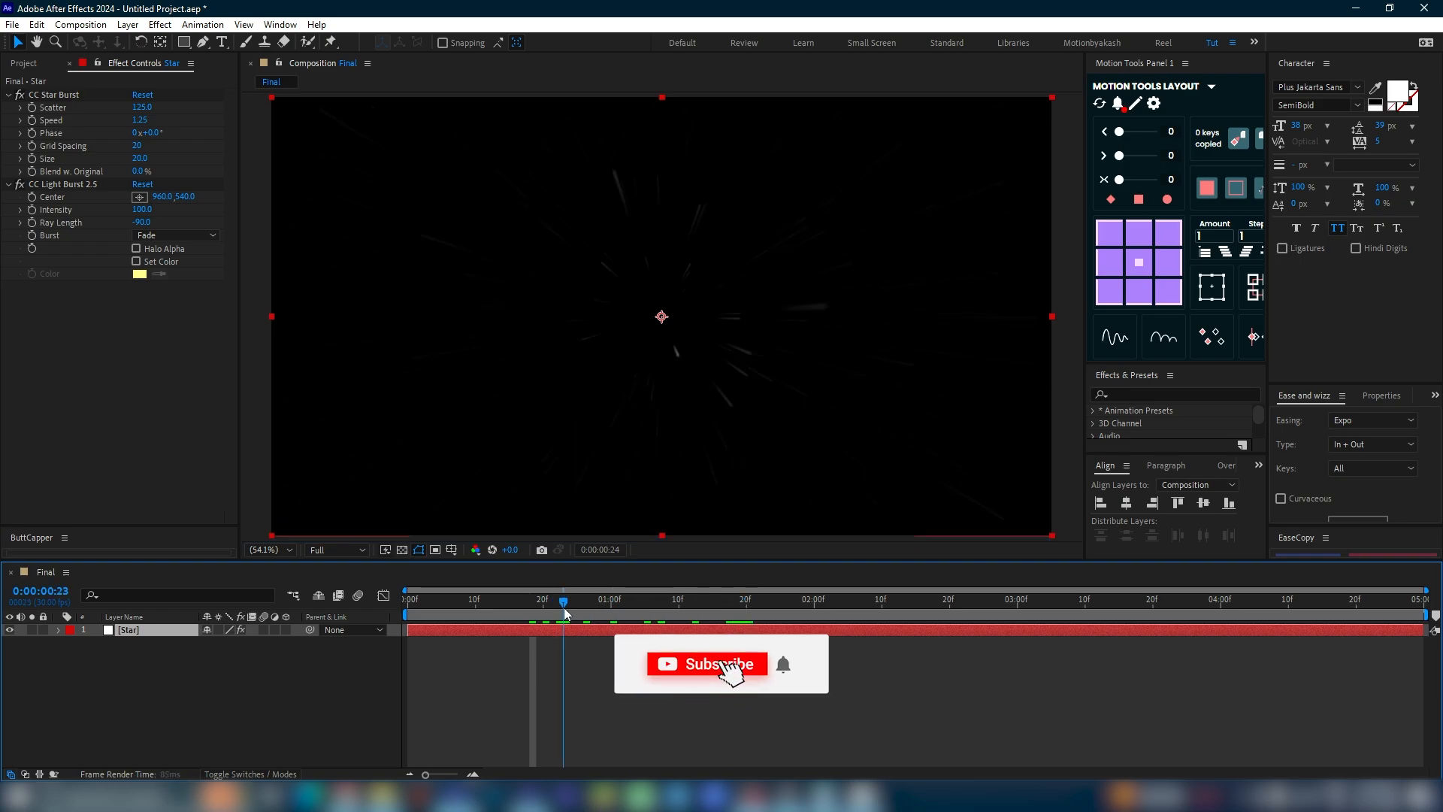
Add Matte Choker to the Star layer to make the streaks bright and crisp.
{"action": "left_click", "coordinate": [160, 24]}
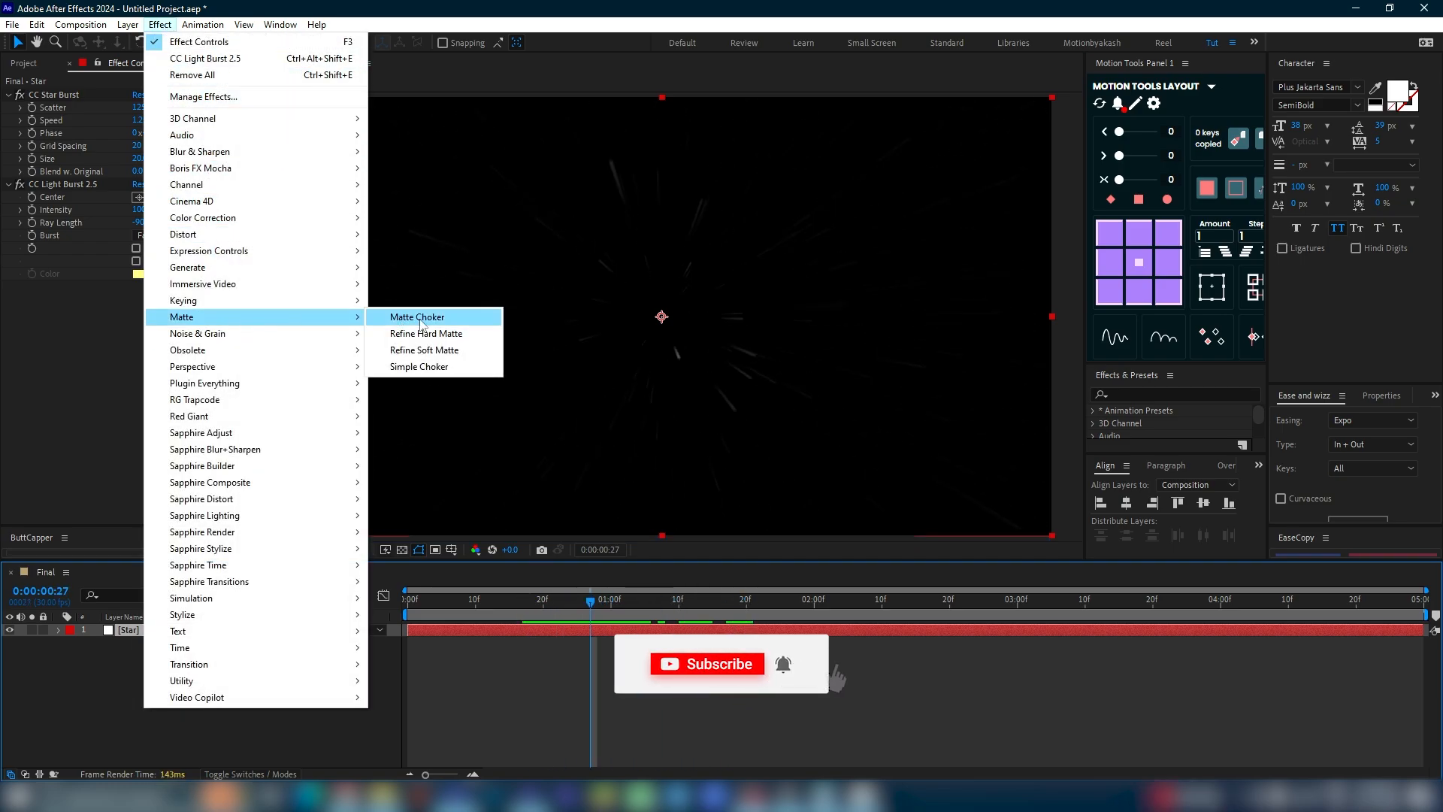
{"action": "left_click", "coordinate": [415, 317]}
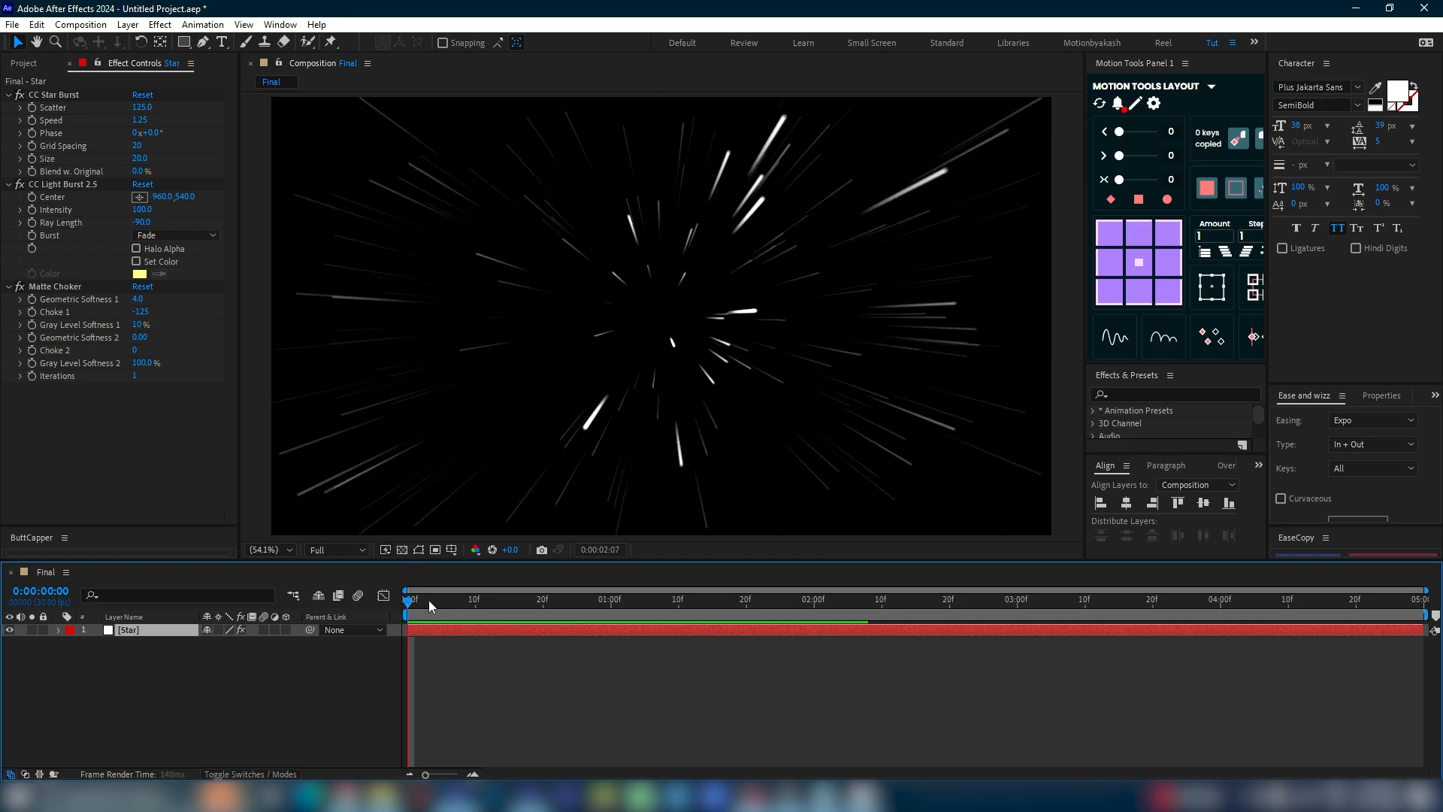
{"action": "left_click", "coordinate": [159, 24]}
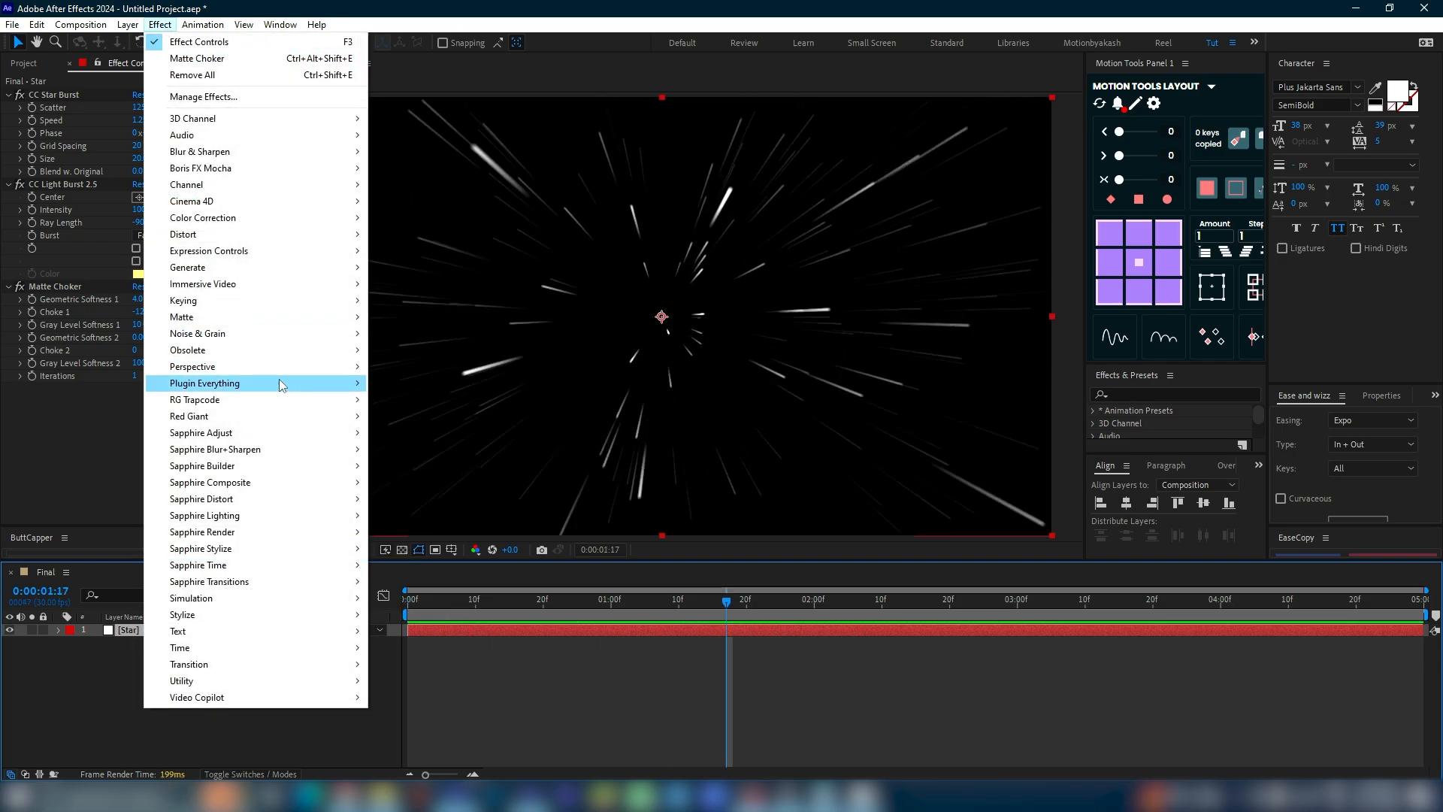